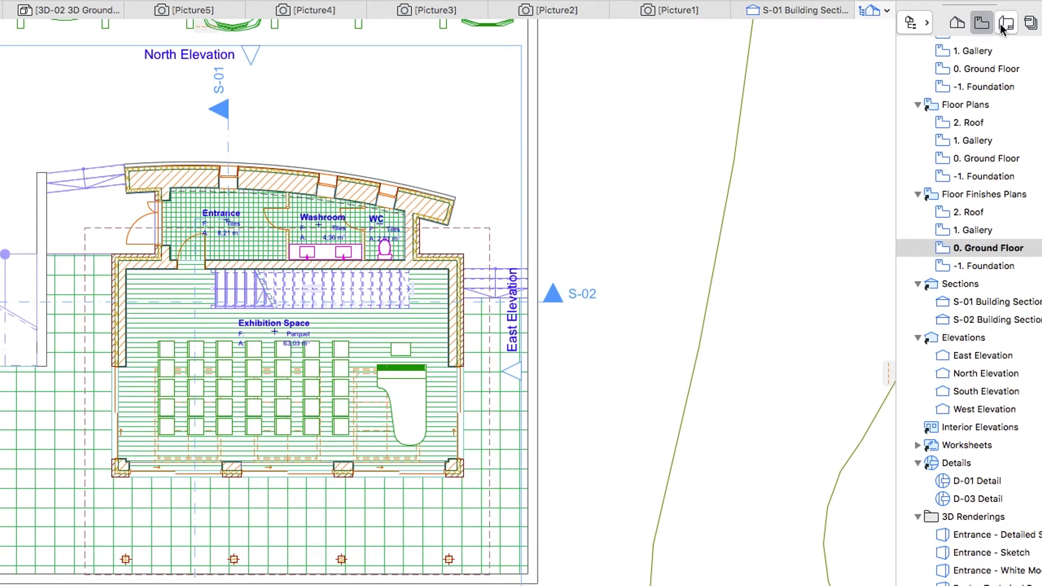
- Switch the Navigator to the Layout Book to list sheets, layouts and masters
click(1005, 22)
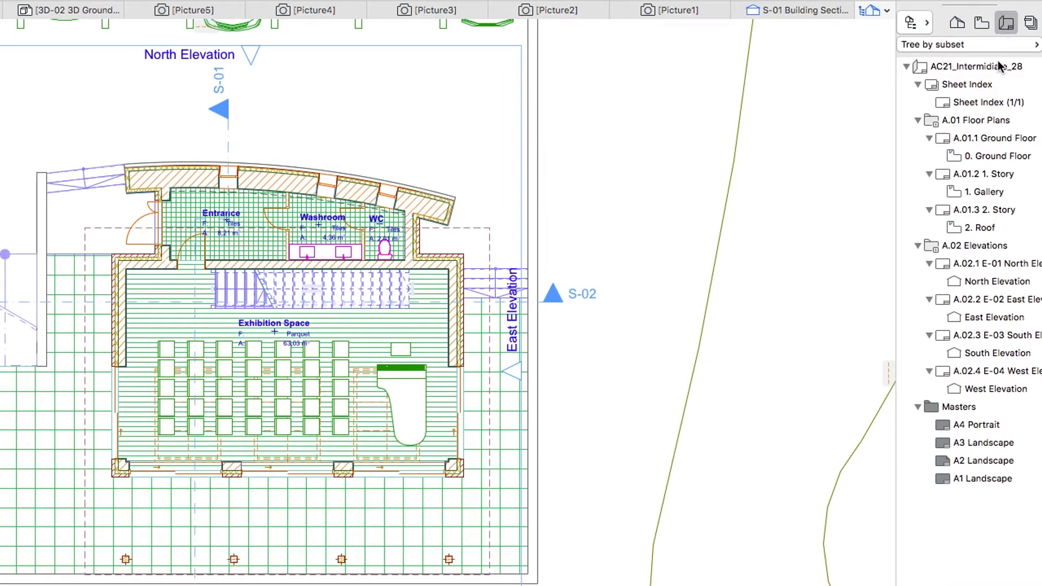
mouse_move(1003, 321)
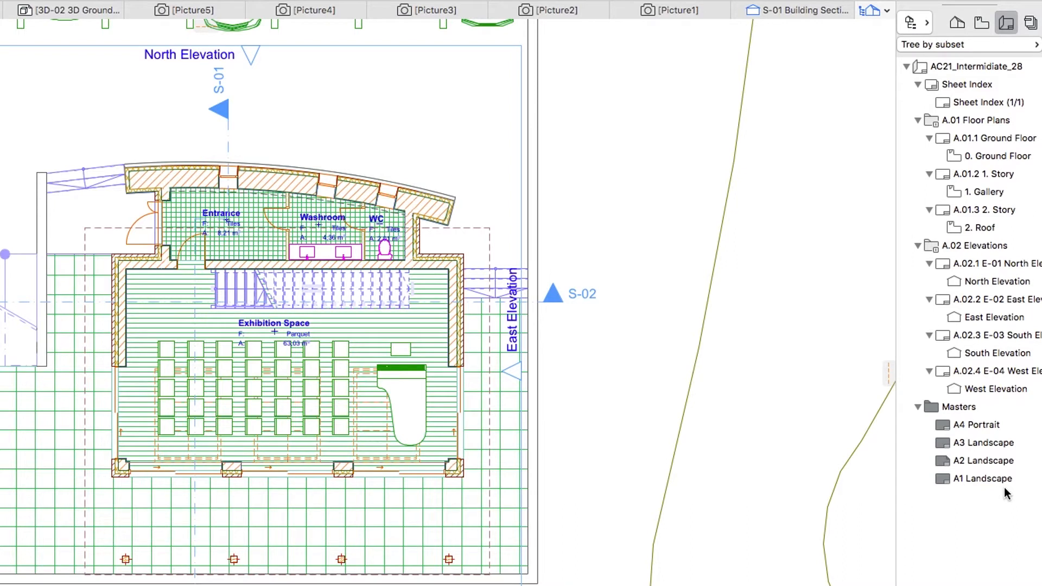
mouse_move(1005, 318)
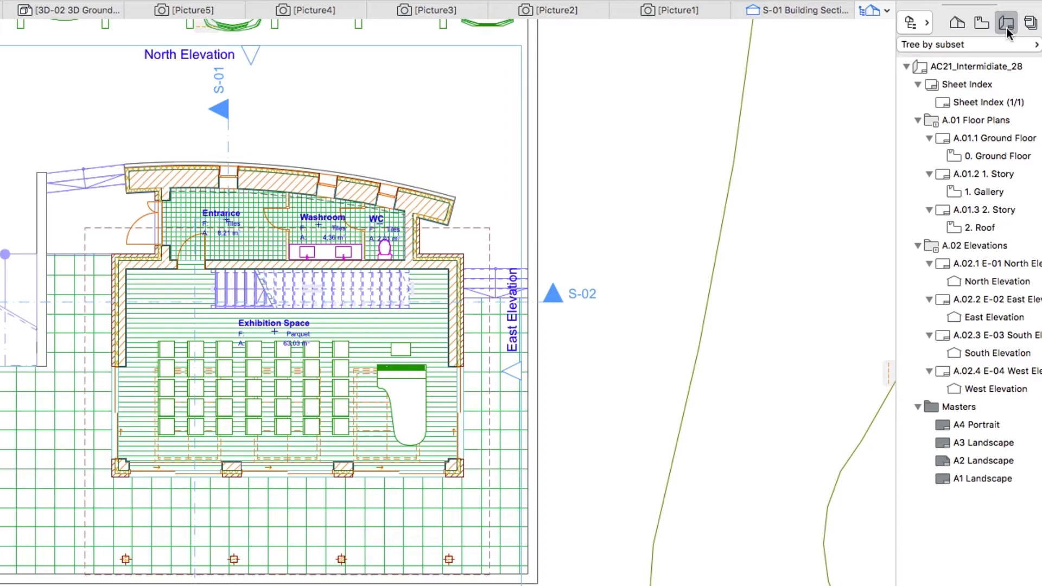
mouse_move(991, 109)
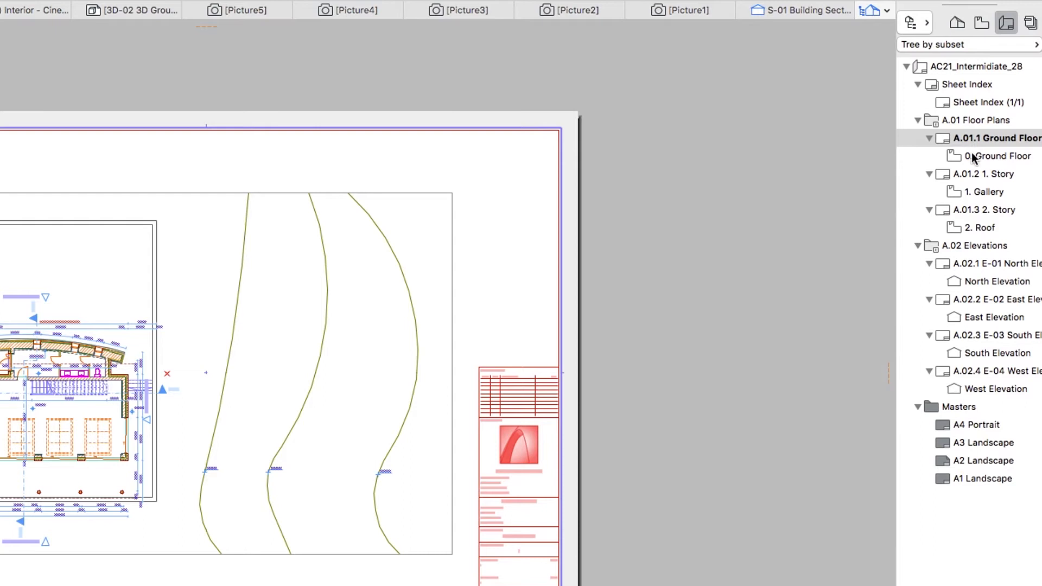
- Preview the 1. Story, North and East Elevation layouts, then open A.02.4 E-04 West Elevation
click(989, 174)
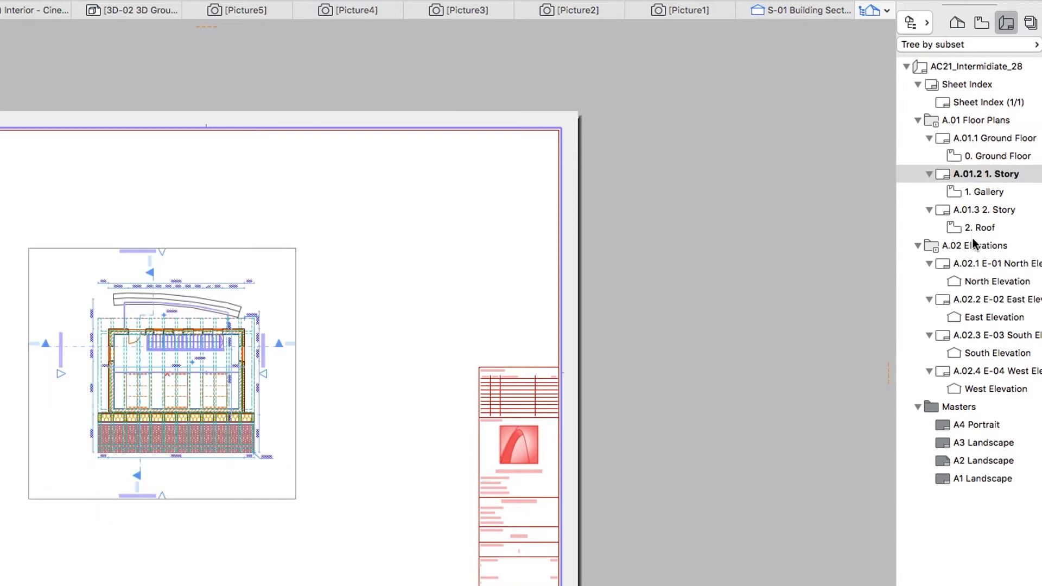
click(990, 263)
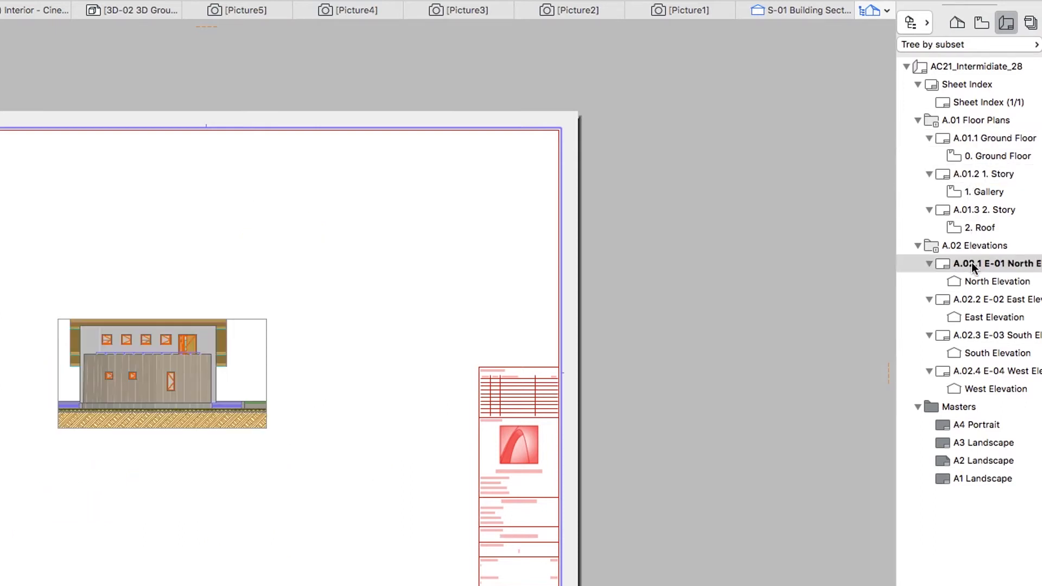
click(990, 299)
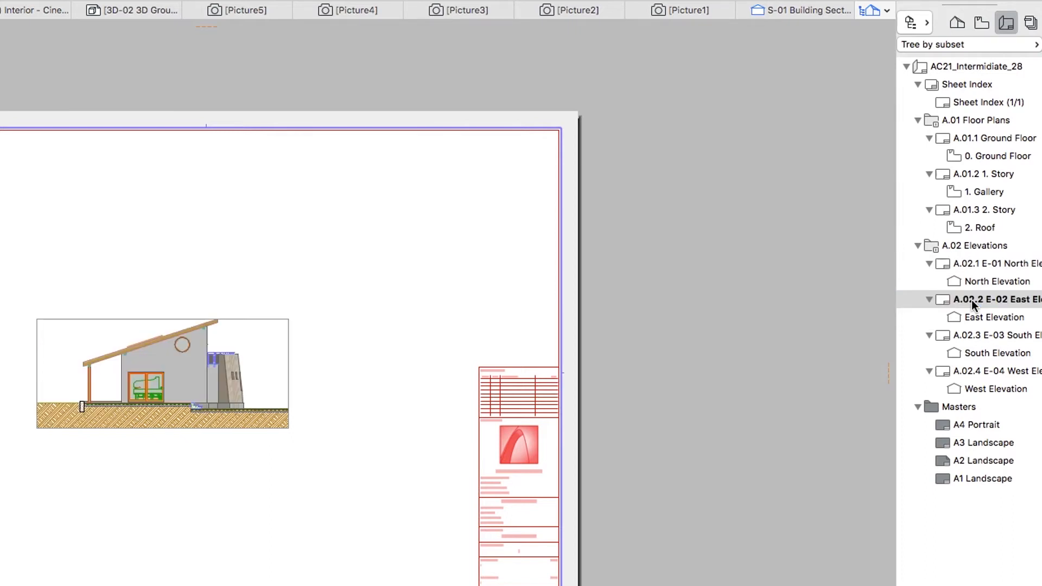
click(990, 371)
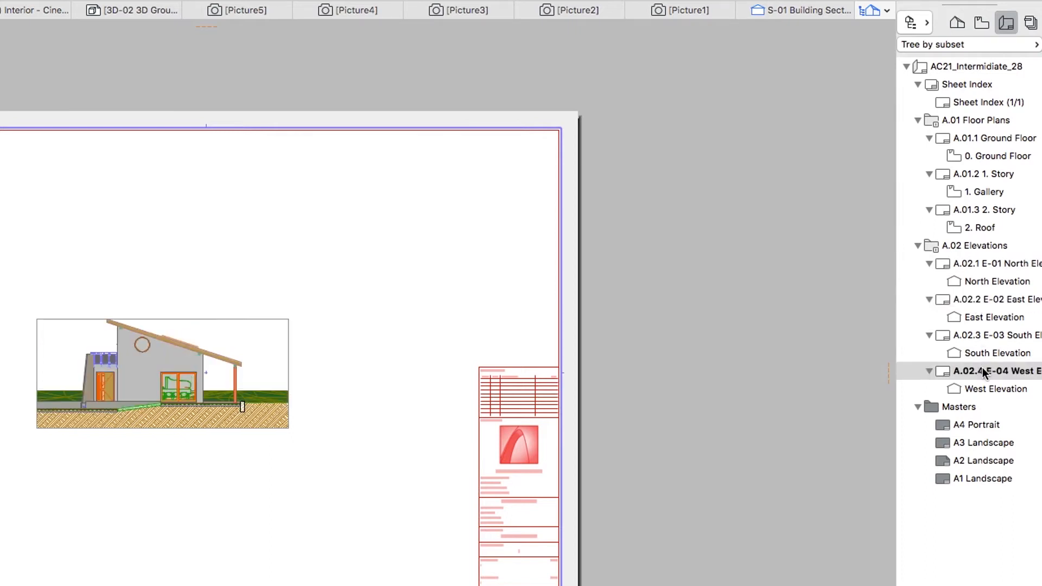
mouse_move(760, 377)
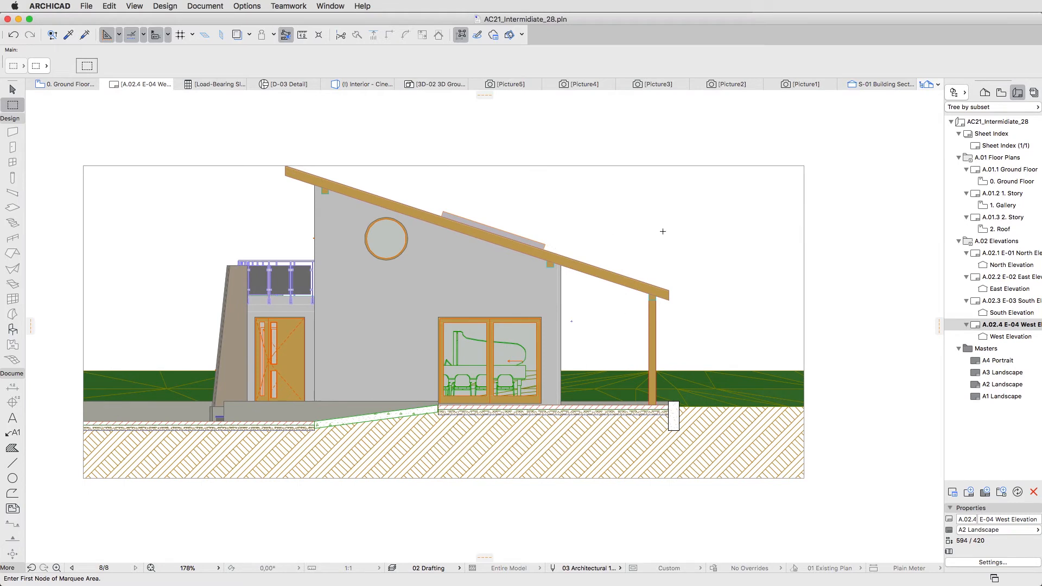
mouse_move(823, 226)
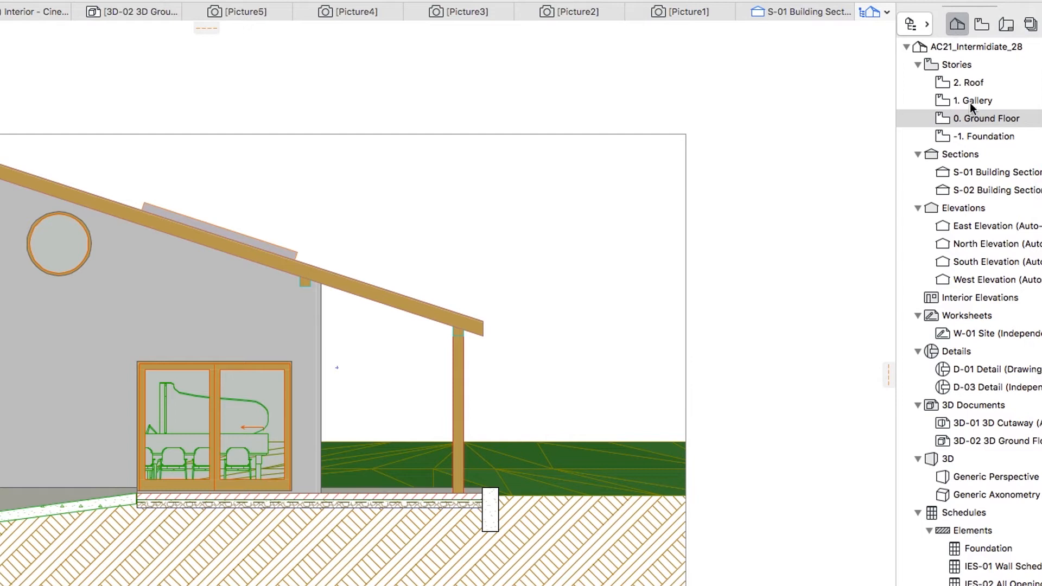
- Select the East, North, South and West Elevations together and open their shared settings
click(996, 225)
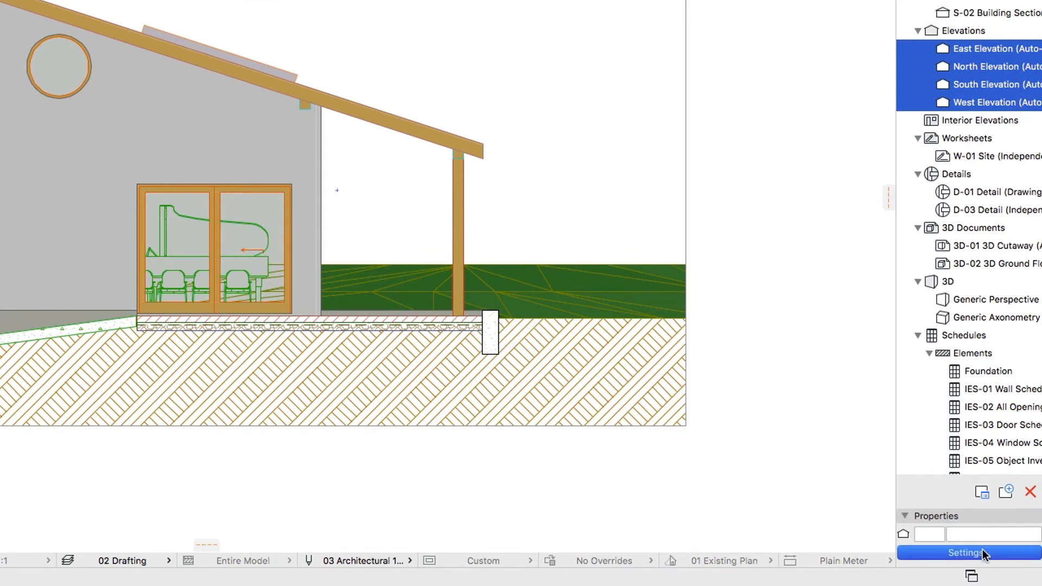
click(964, 552)
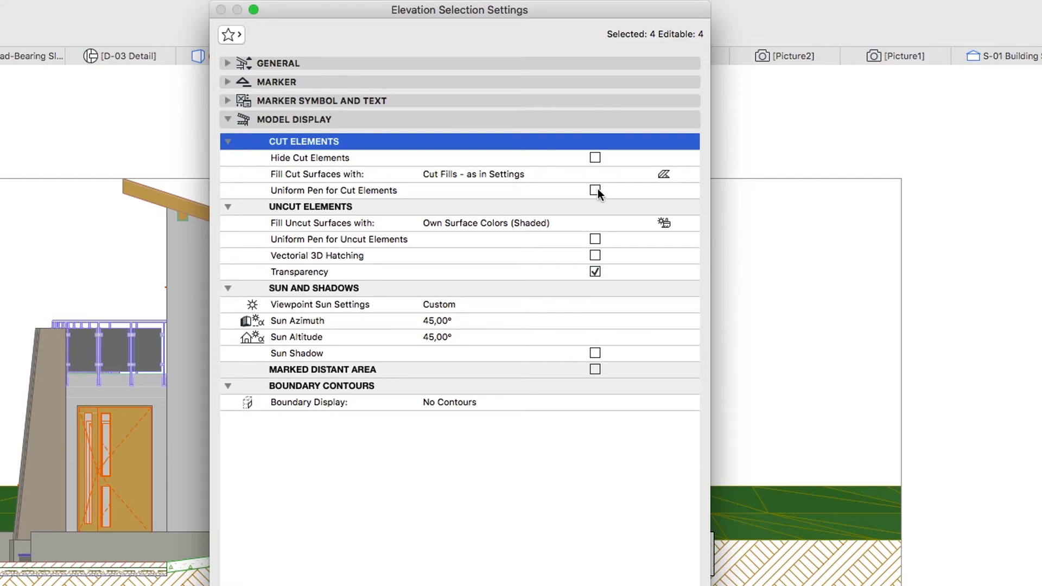
- Enable uniform pens, vectorial 3D hatching, sun shadows and a hatched marked distant area
click(595, 191)
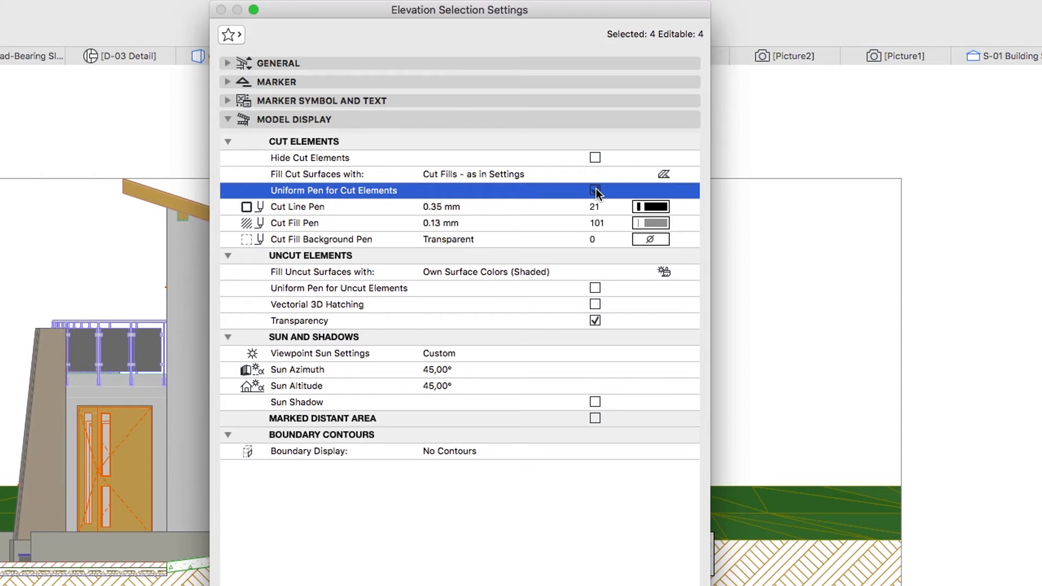
click(595, 190)
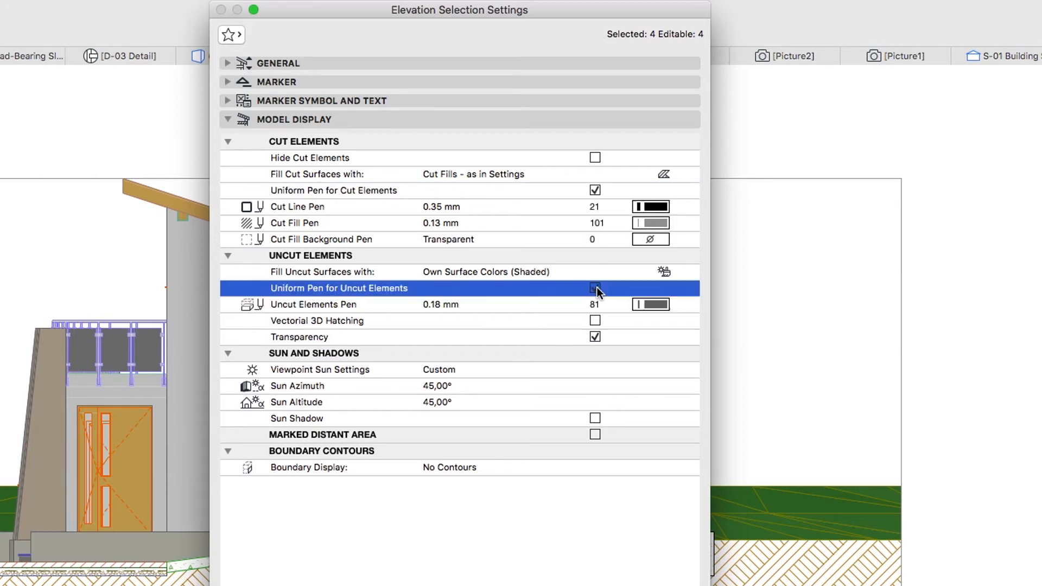
click(595, 287)
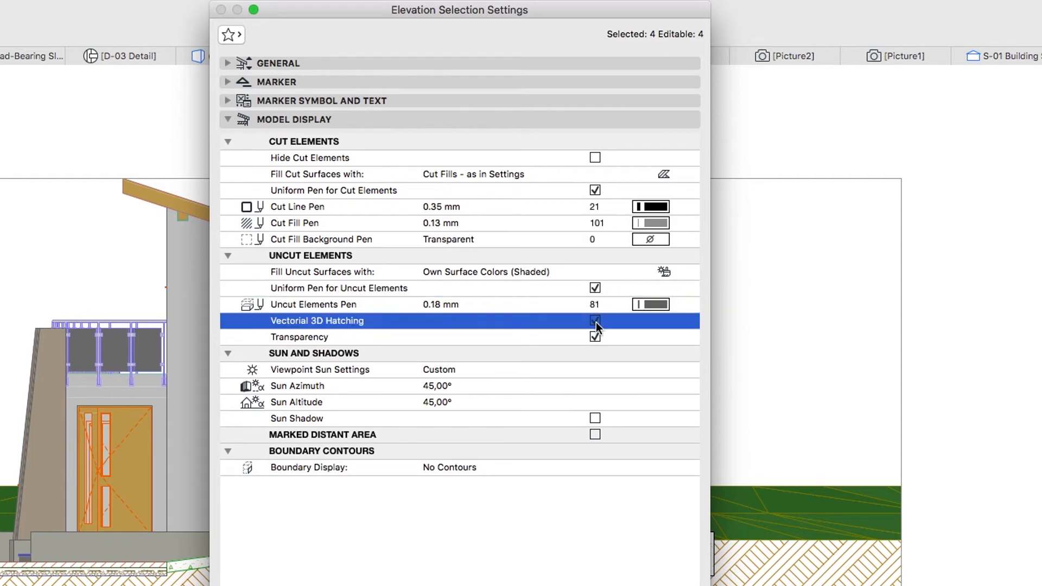
click(595, 320)
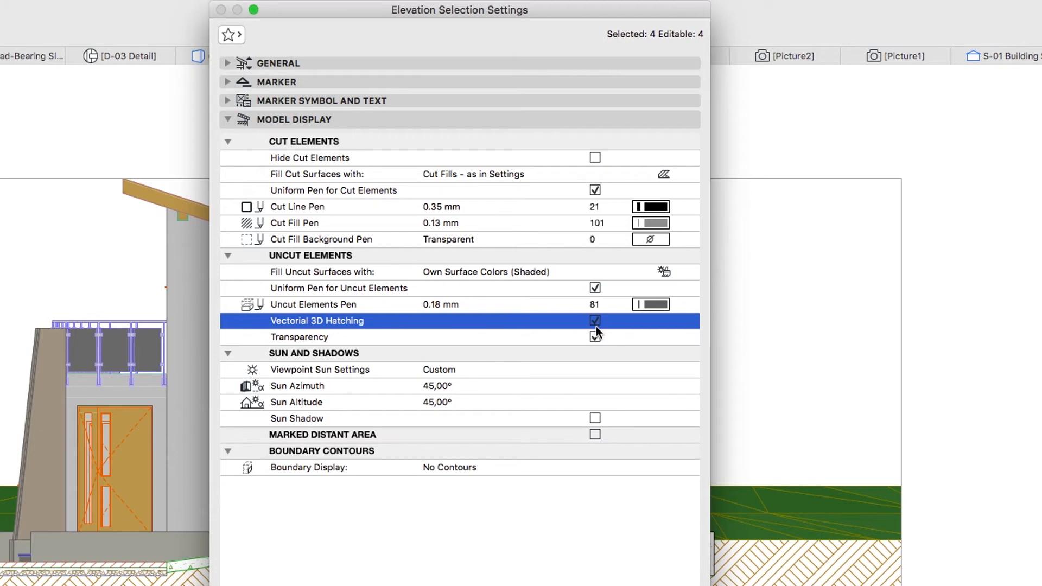
click(595, 337)
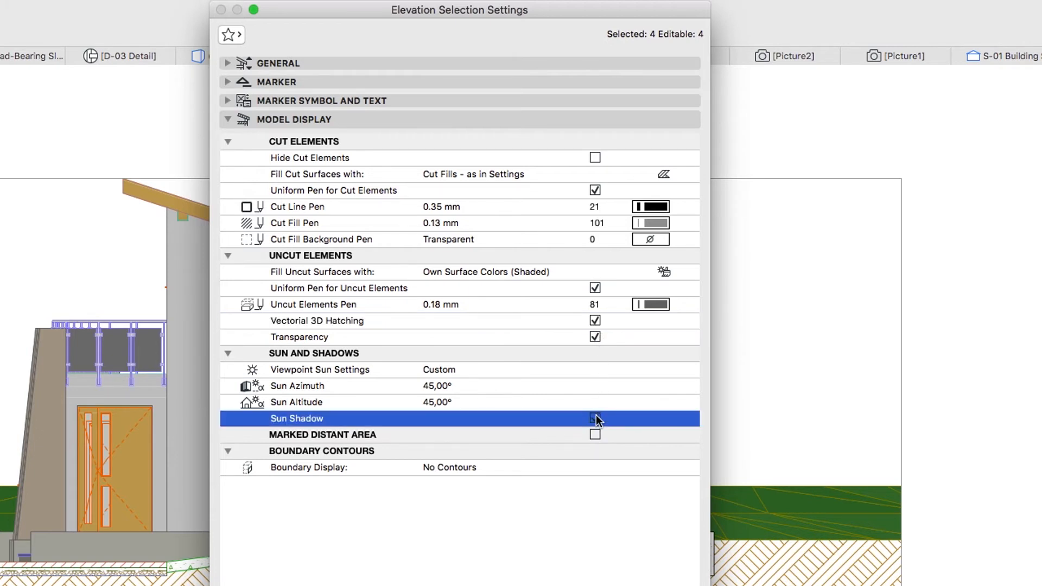
click(595, 418)
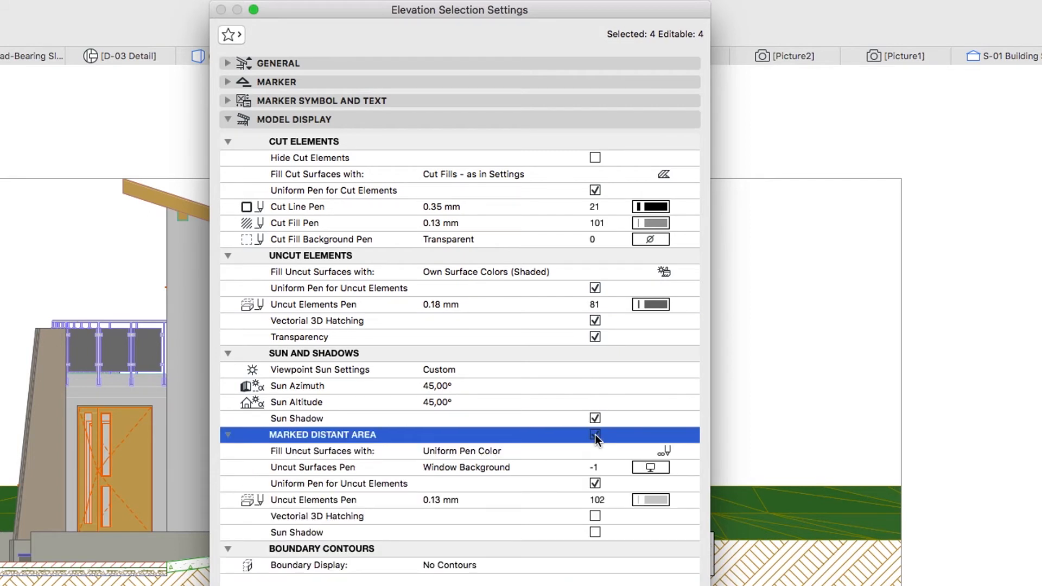
click(594, 435)
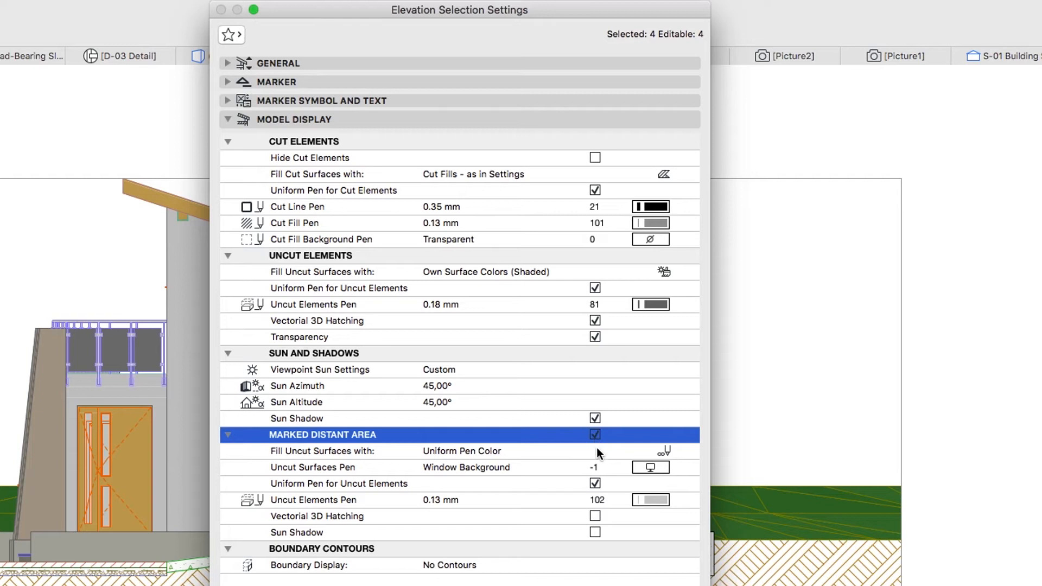
mouse_move(599, 492)
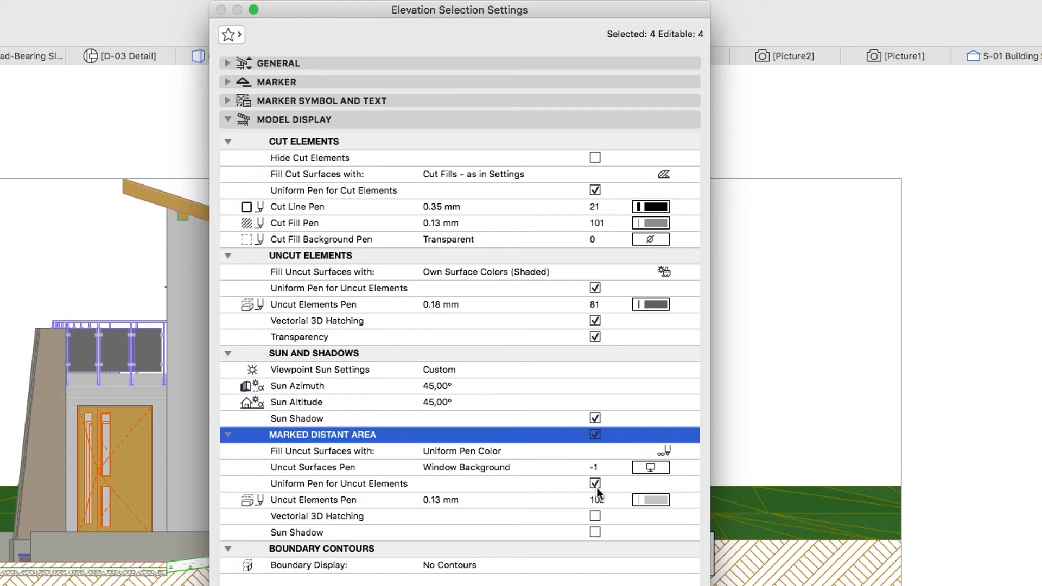
click(318, 516)
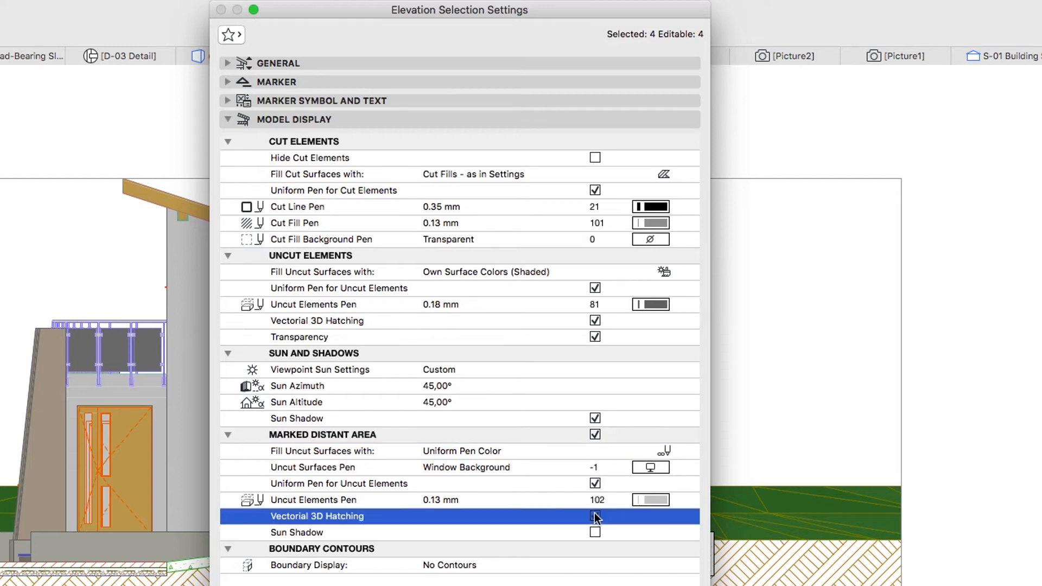
click(595, 518)
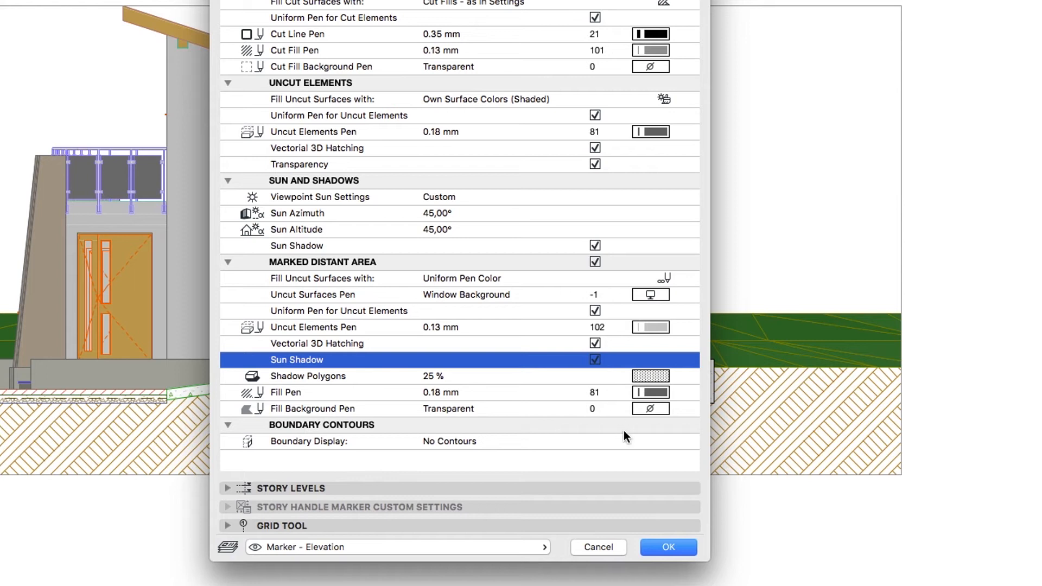
click(669, 547)
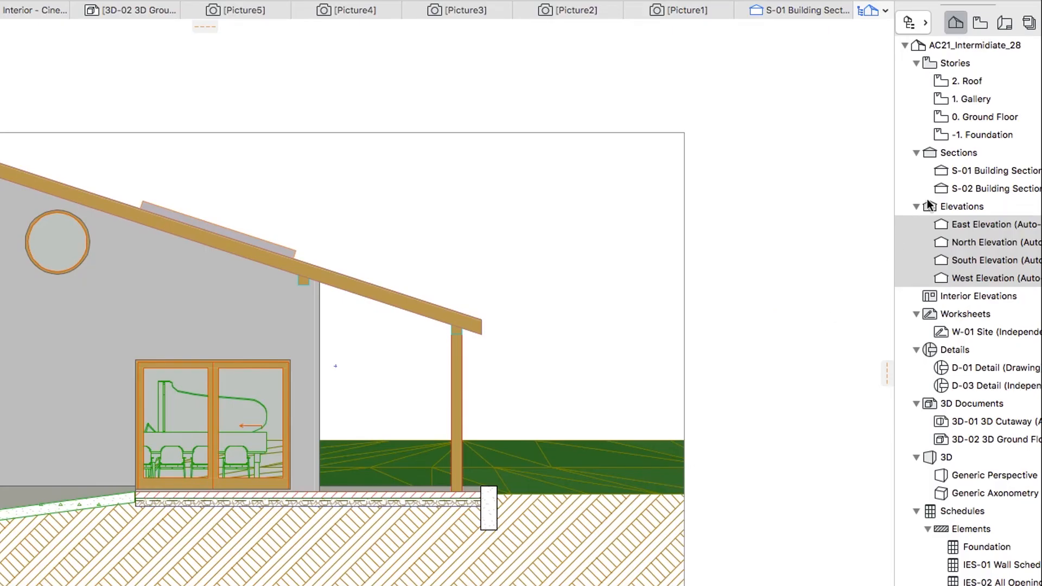
- Return to the Layout Book and bring up update options for the West Elevation drawing
click(1005, 23)
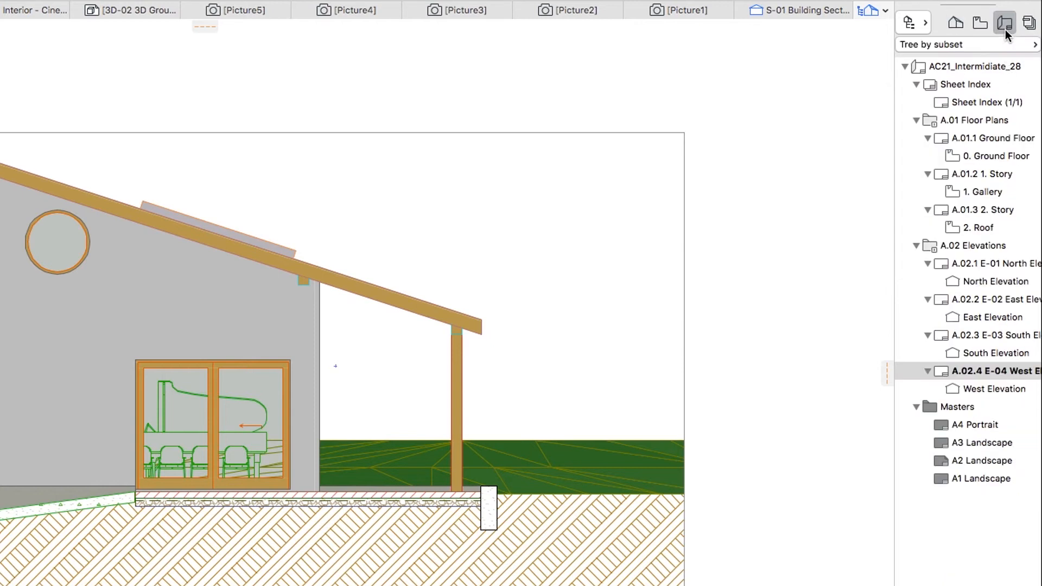
mouse_move(989, 374)
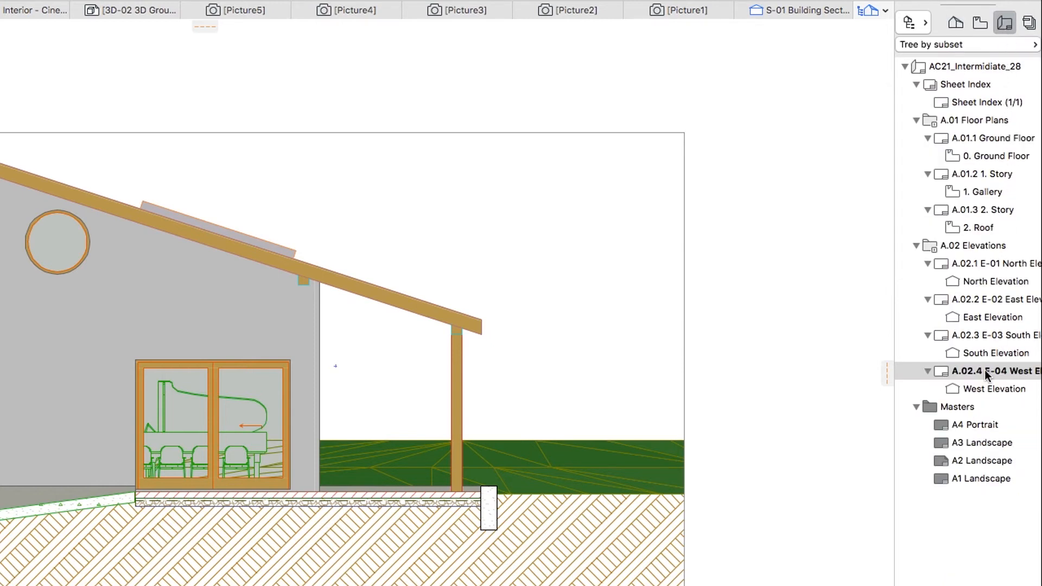
right_click(990, 371)
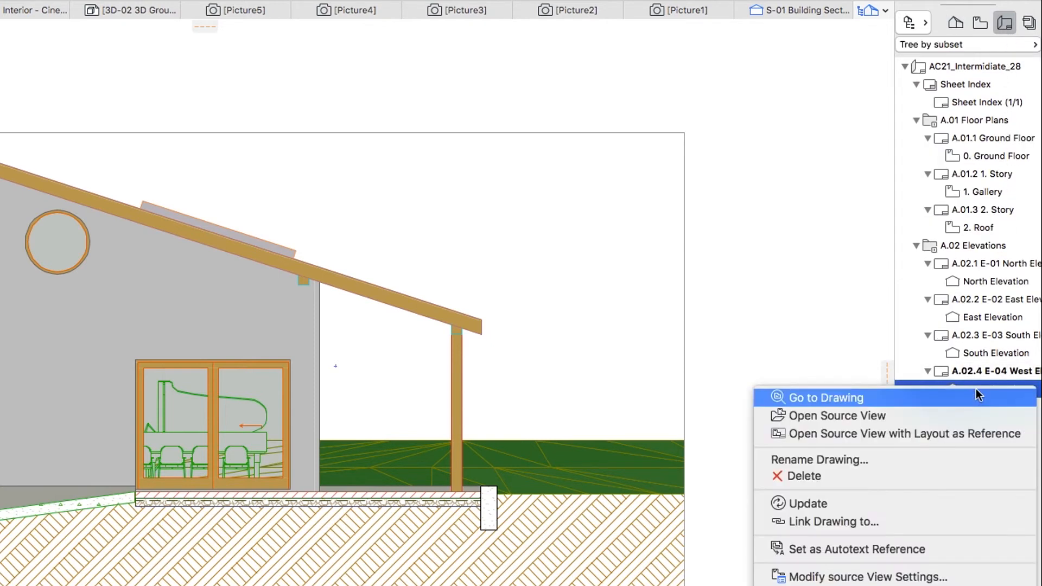
mouse_move(964, 476)
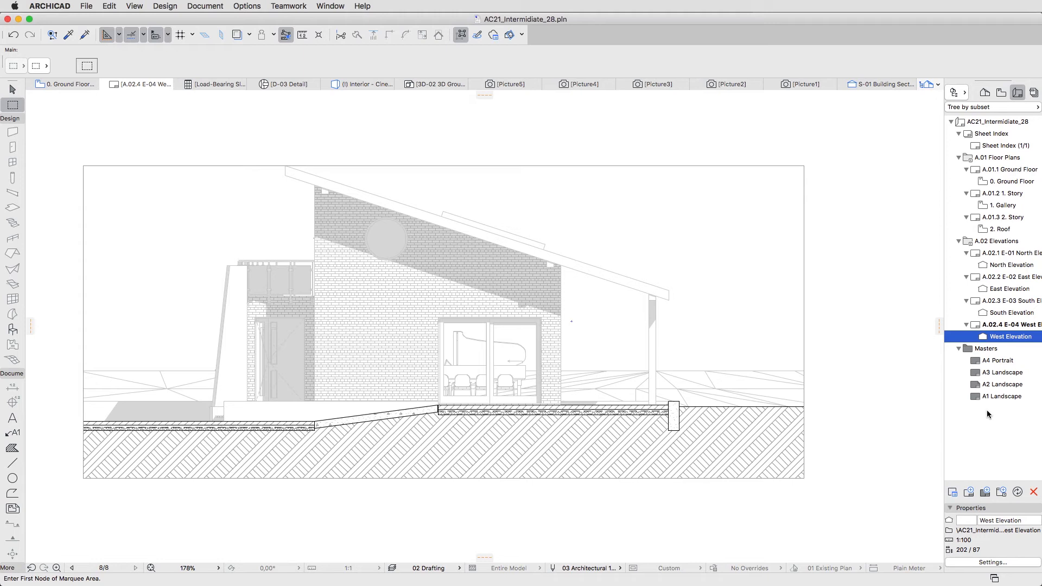
mouse_move(137, 109)
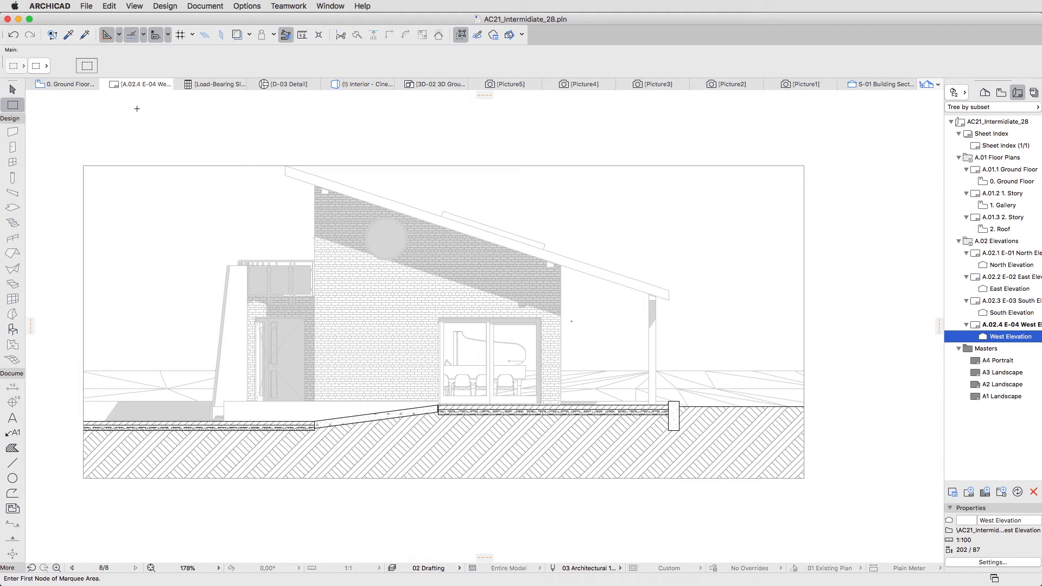
- Switch to the 0. Ground Floor plan and view its West Elevation marker
click(64, 83)
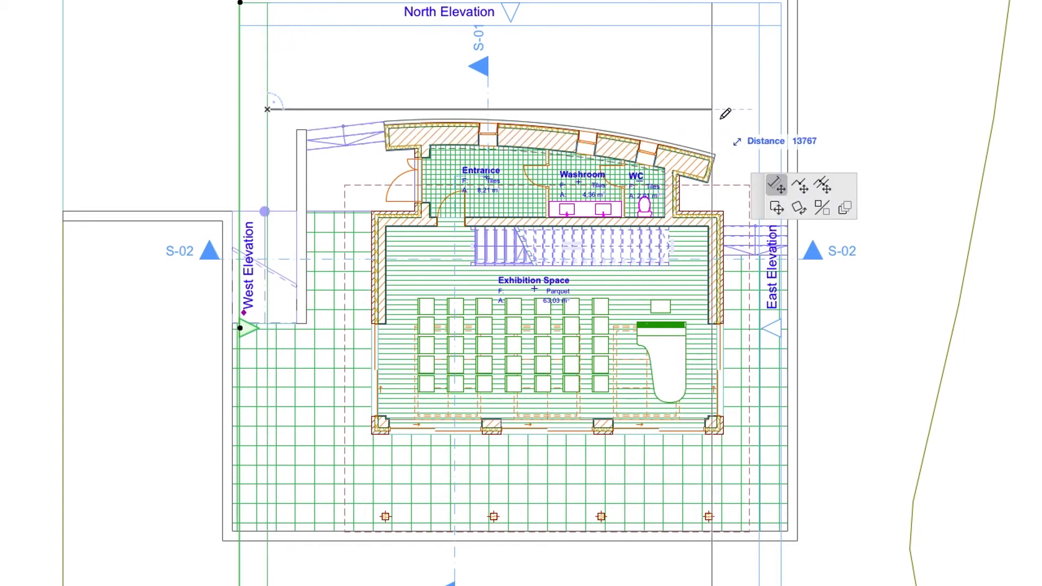
drag(724, 111, 789, 106)
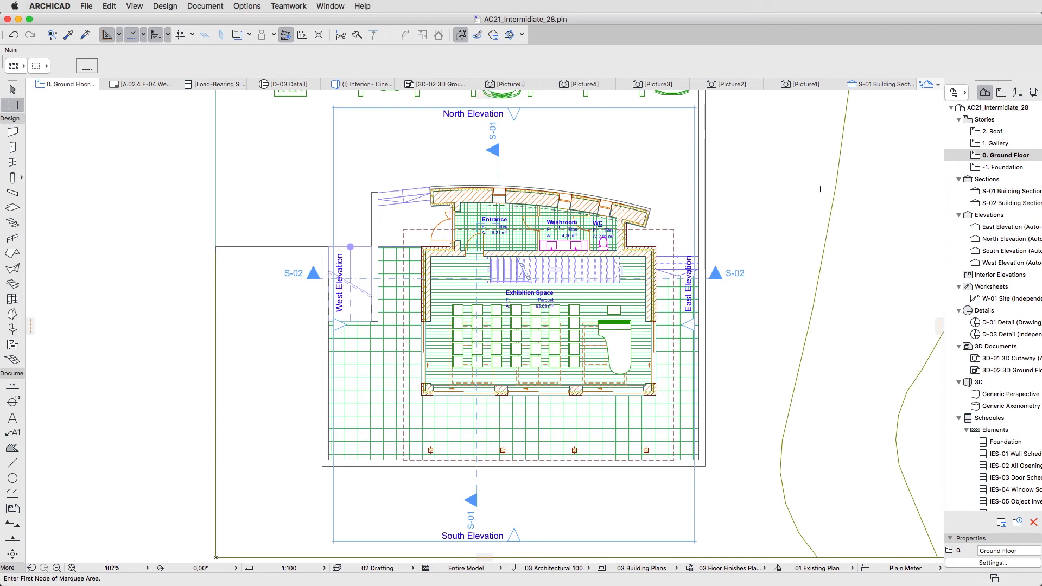
- Select sections S-01 and S-02 and give them uniform pens and vectorial 3D hatching
click(1016, 191)
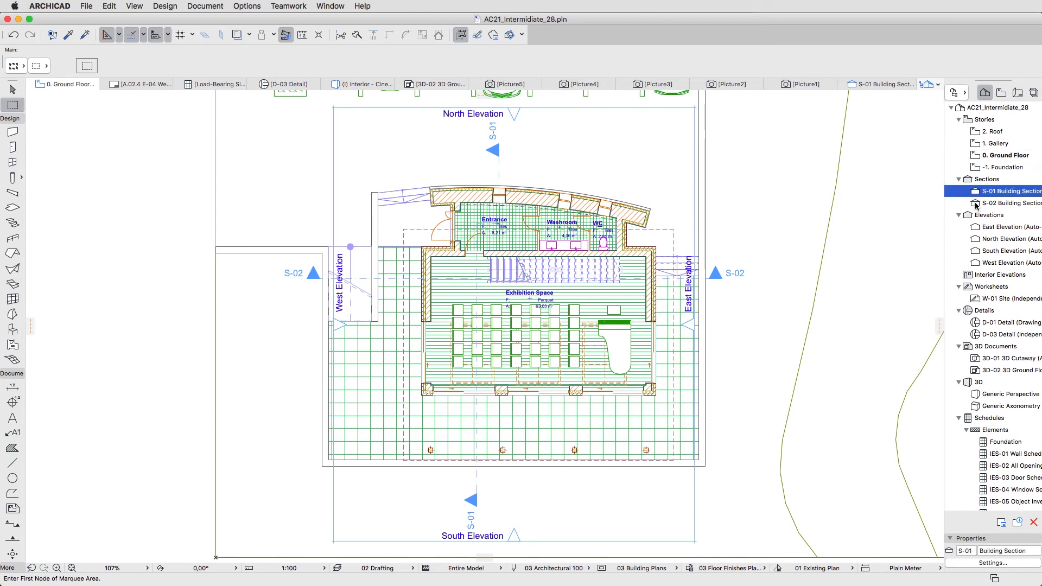
click(1010, 202)
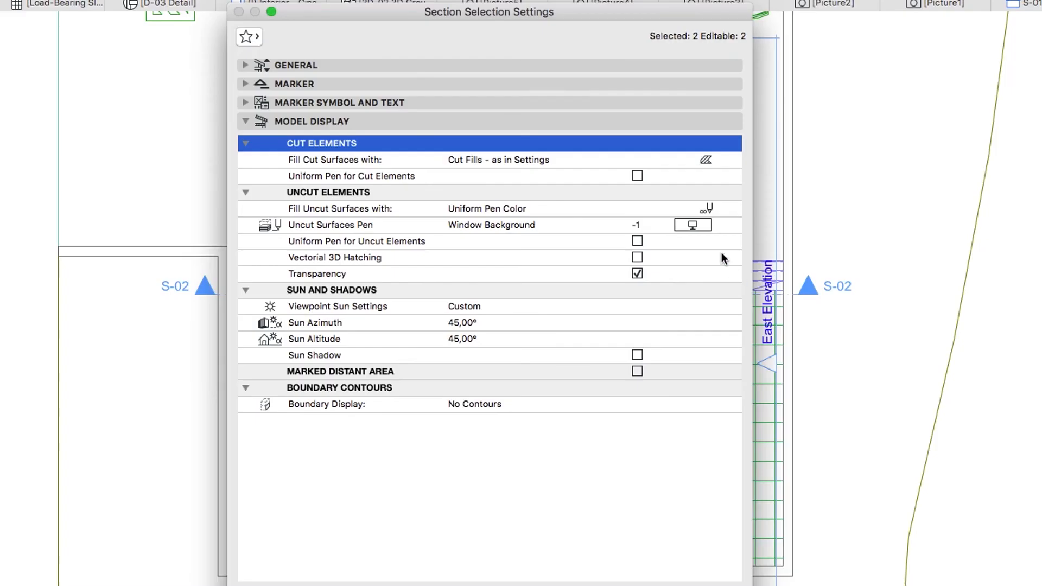
click(636, 175)
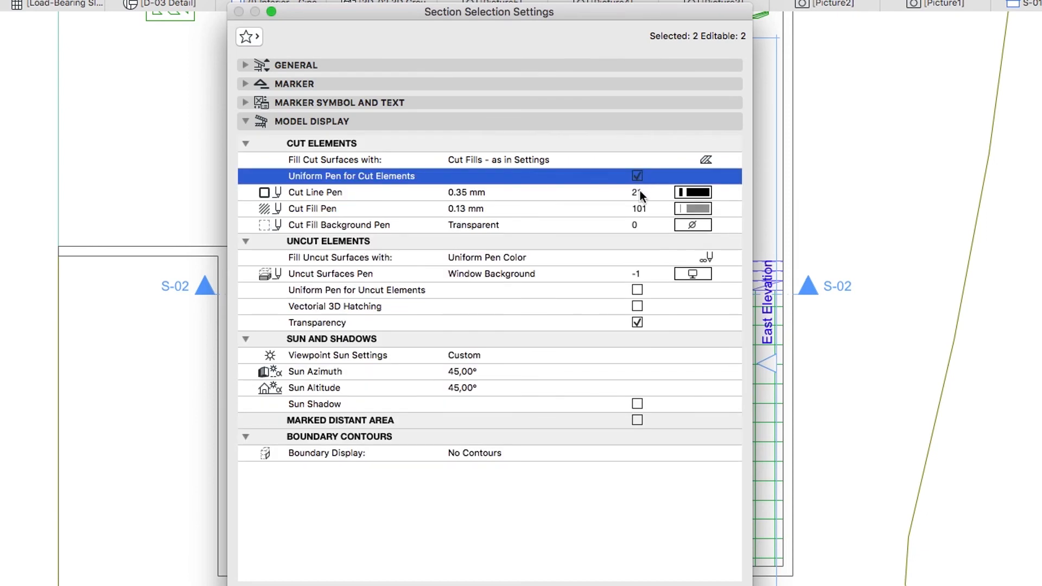
click(636, 290)
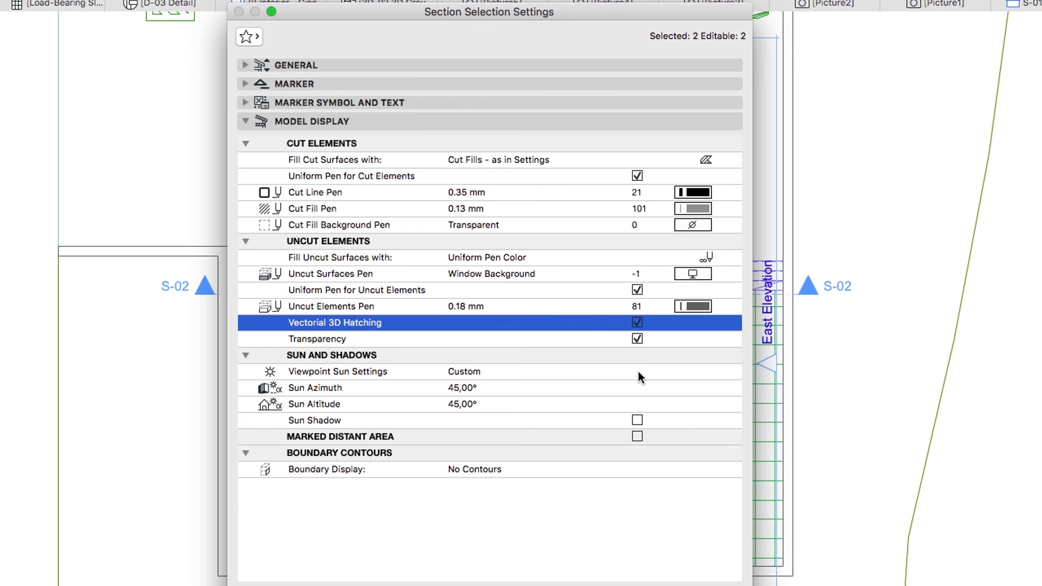
click(636, 420)
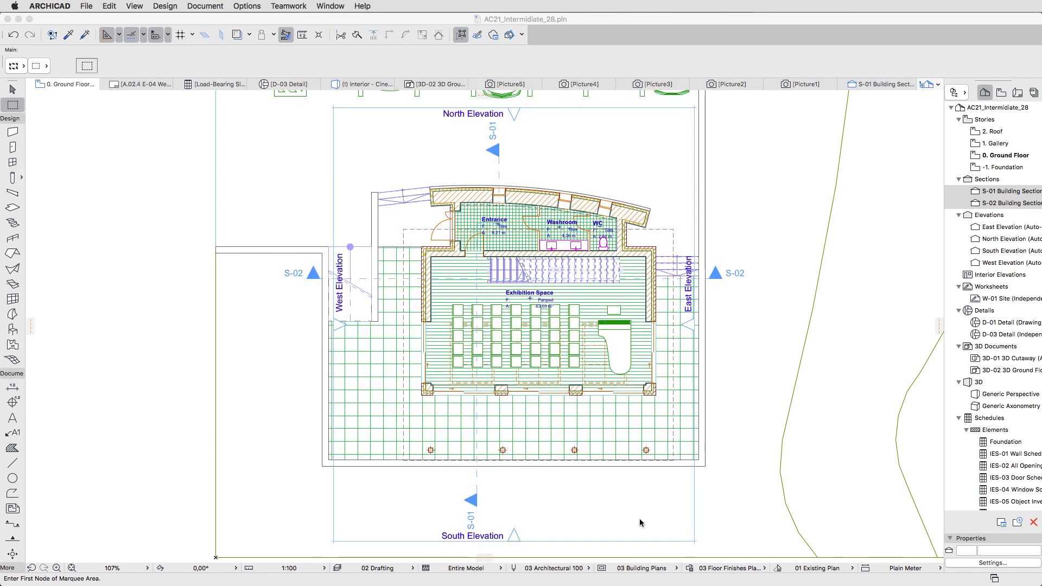
mouse_move(605, 483)
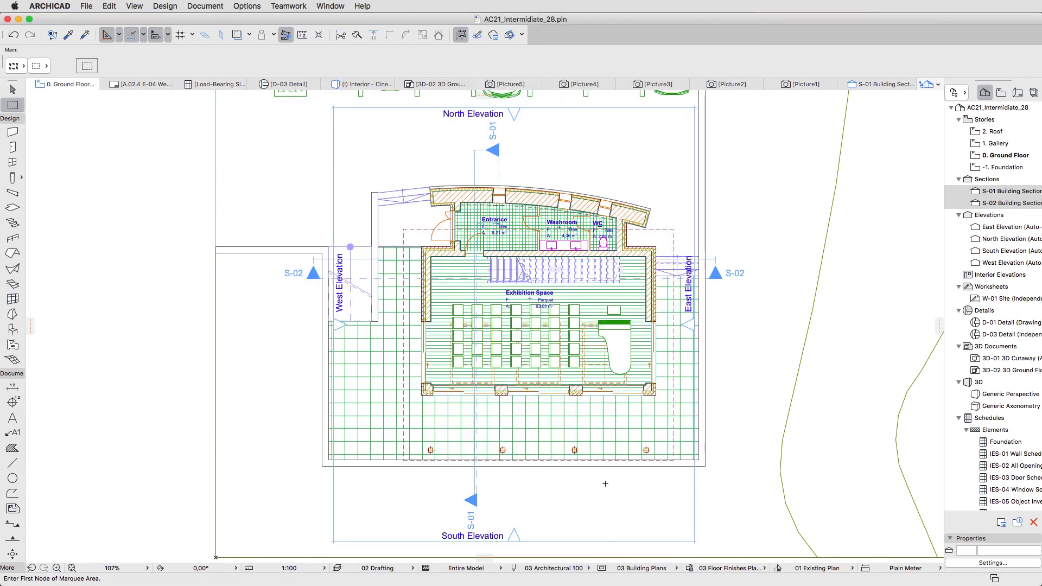
mouse_move(195, 161)
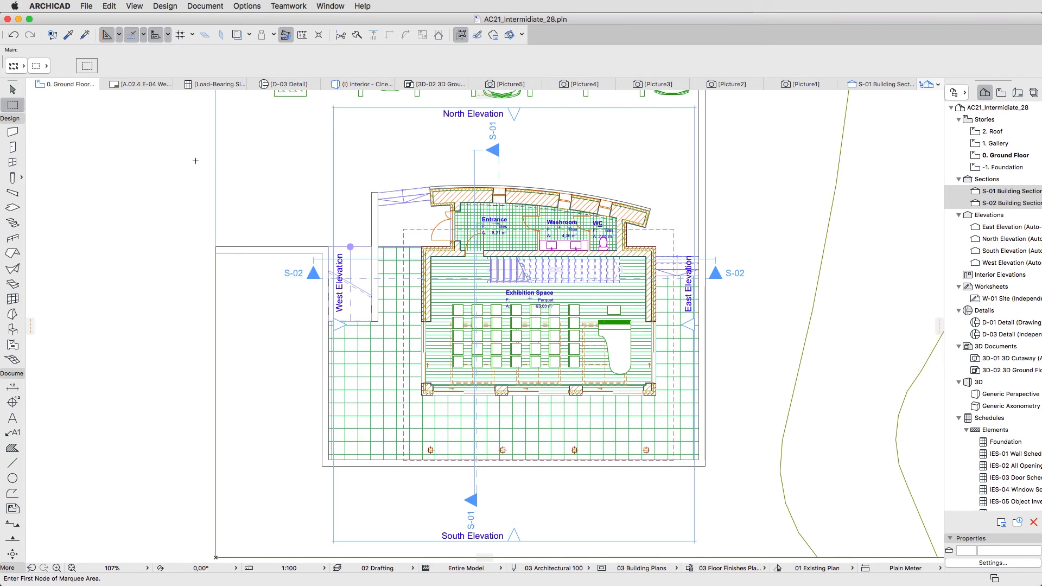
- Return to the A.02.4 E-04 West Elevation layout and show the View Map
click(140, 84)
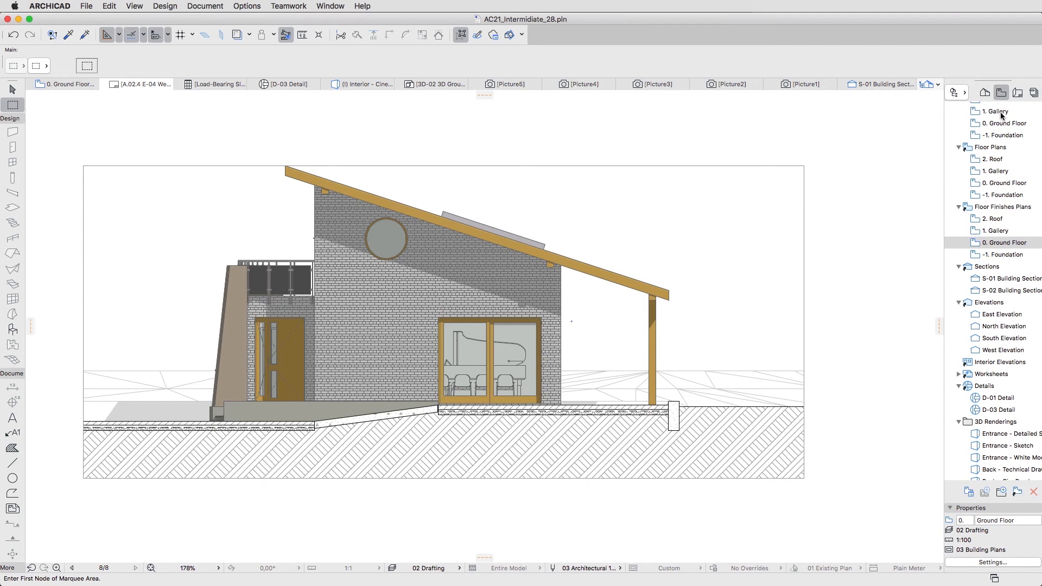
click(1008, 350)
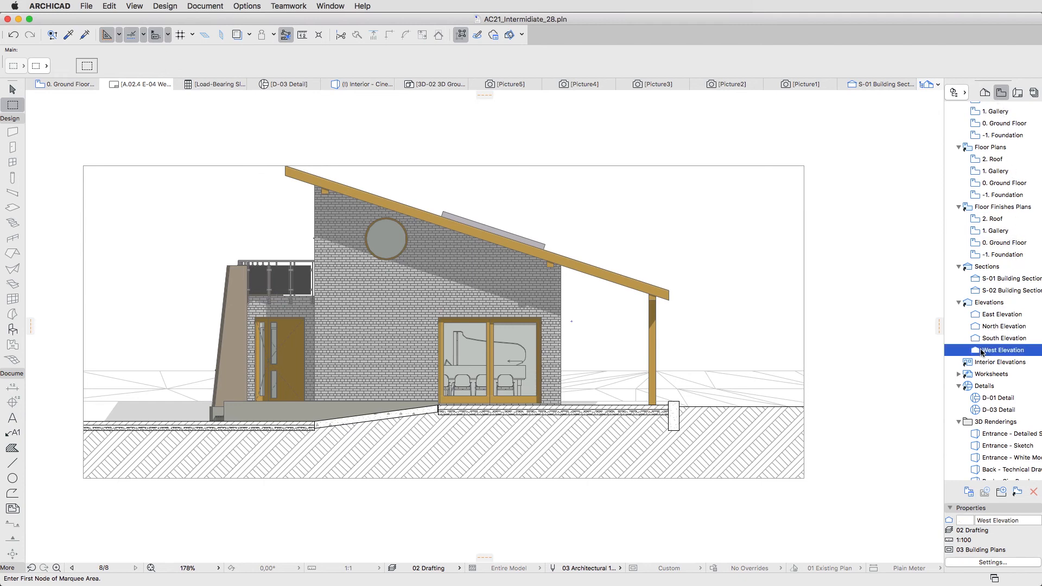
- Open the West Elevation and choose Deciduous Trees 21 drawn as a side view
double_click(1007, 349)
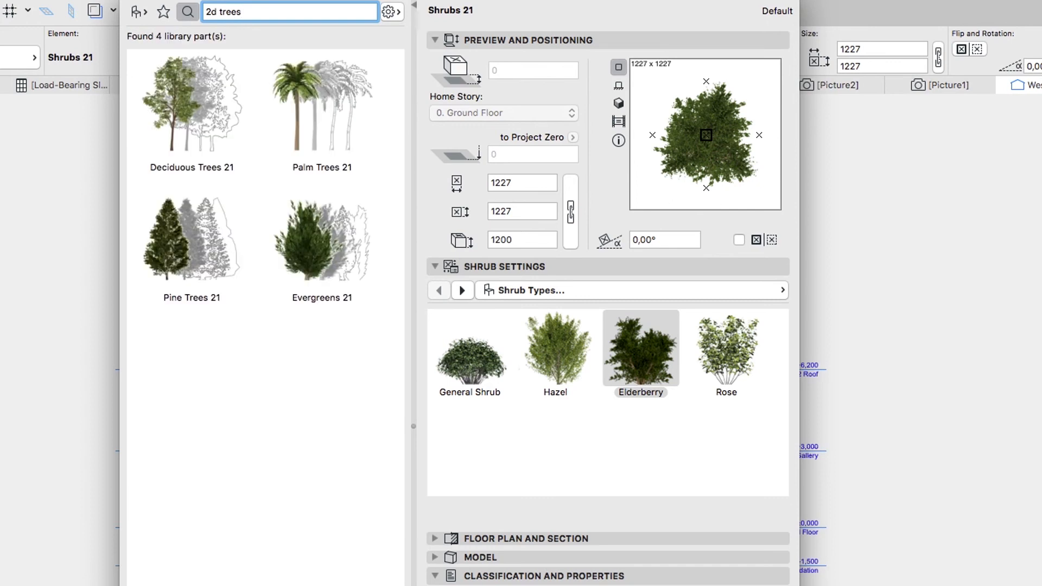
click(192, 103)
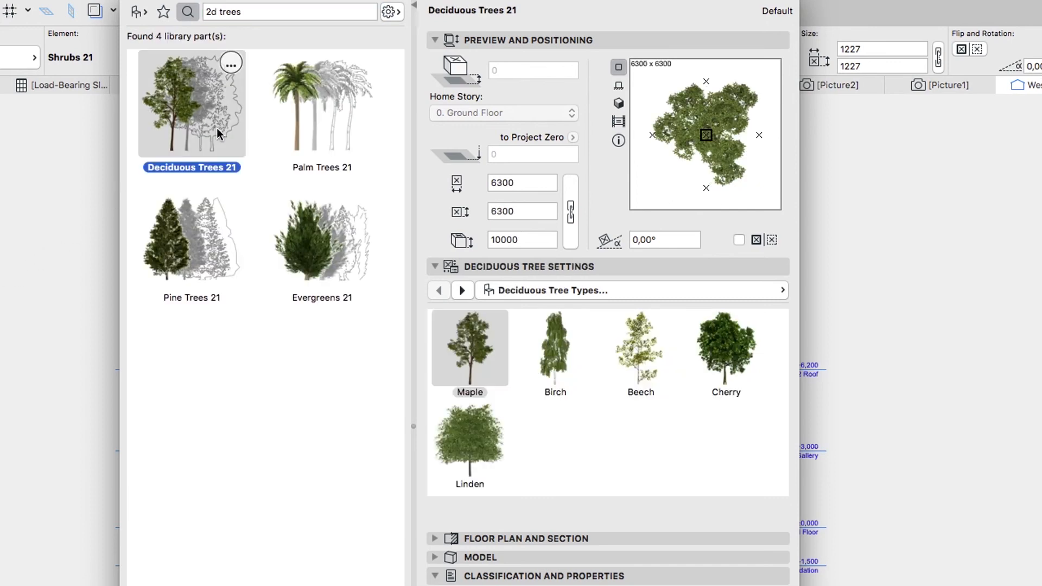
click(462, 291)
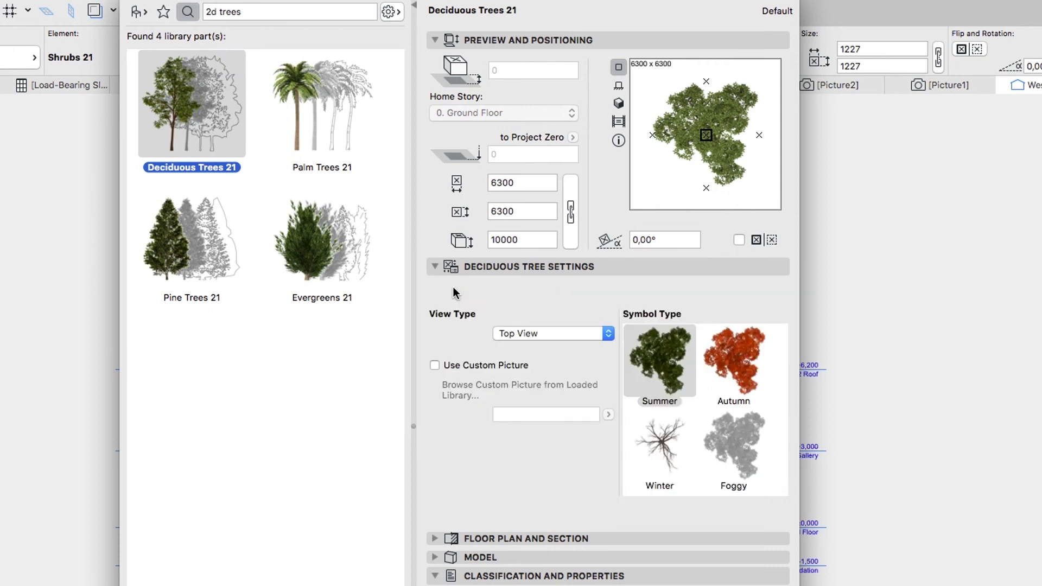
click(553, 332)
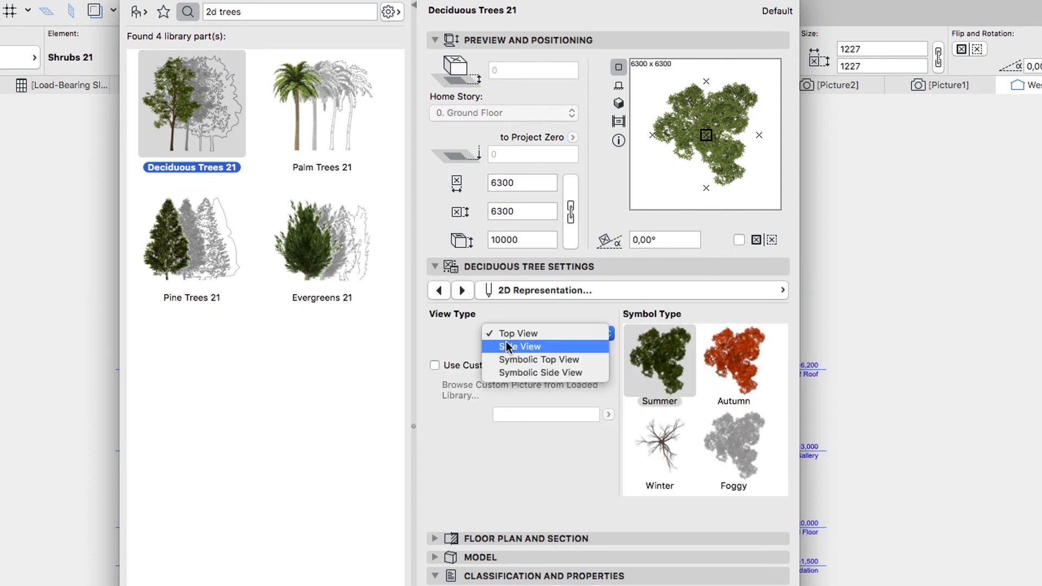
click(520, 346)
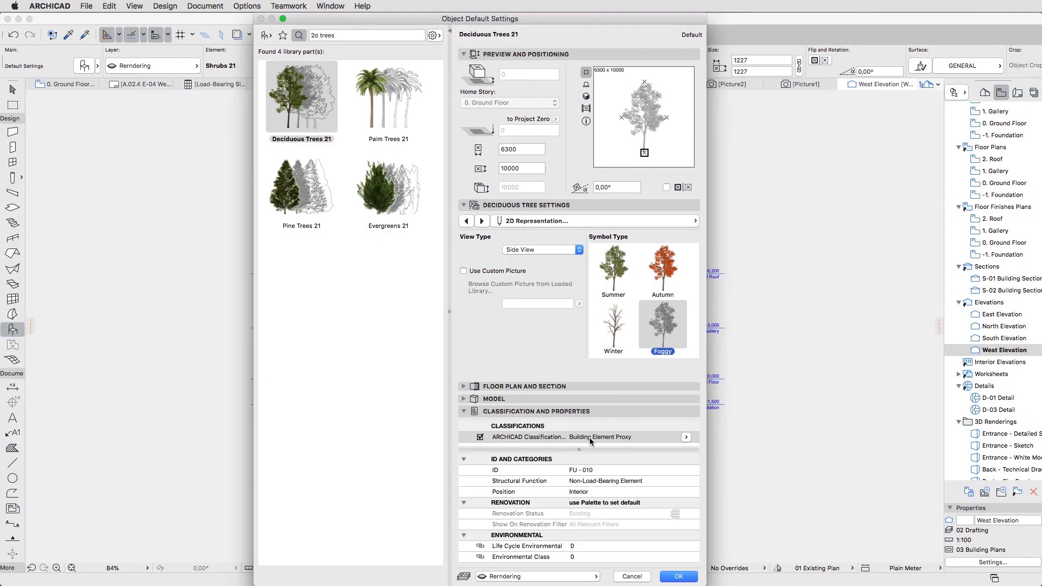
- Put the trees on the Site & Landscape - General layer and pick the Maple species
click(505, 576)
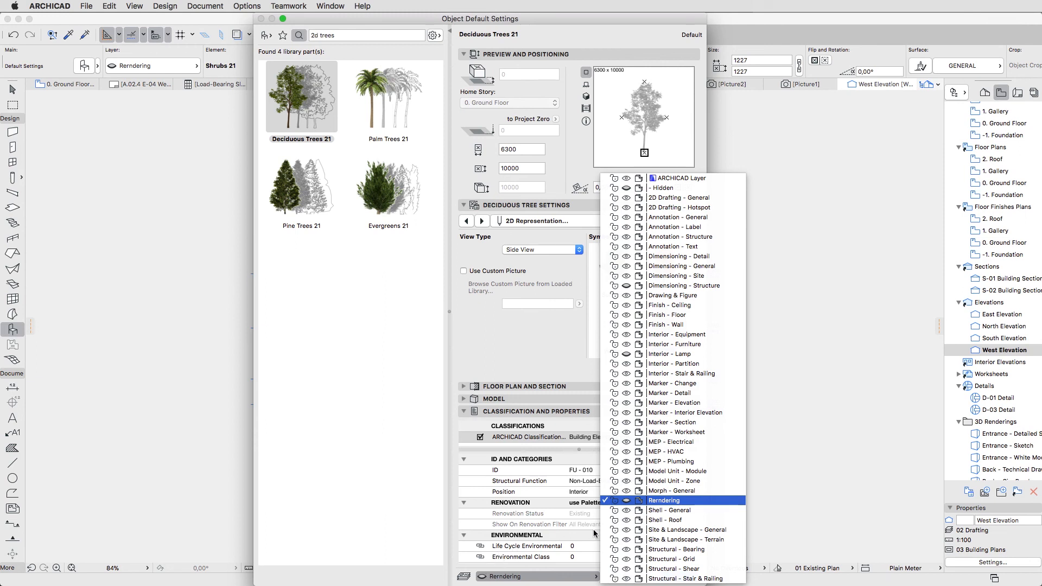
click(663, 500)
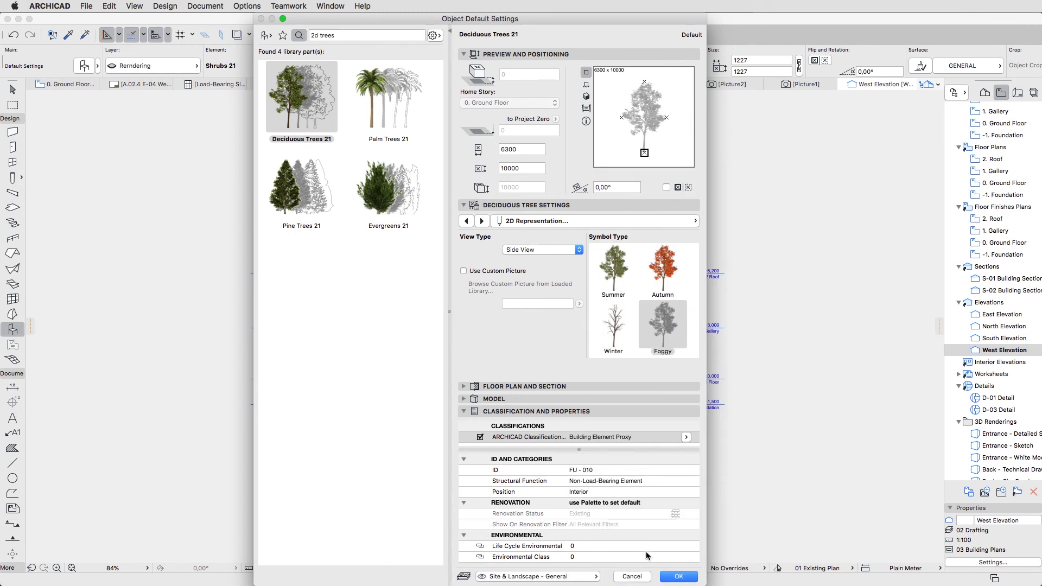
click(677, 576)
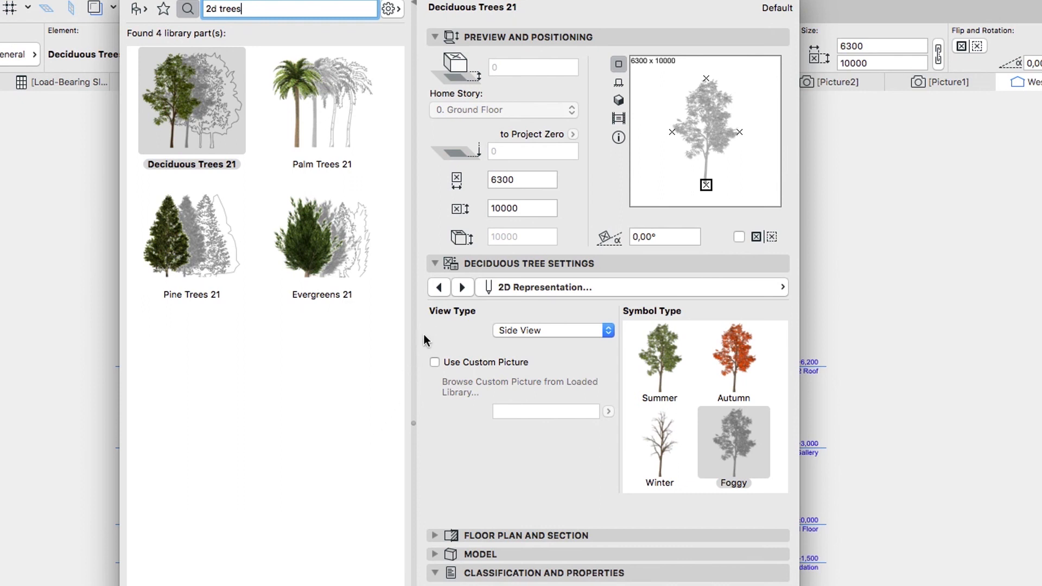
click(462, 287)
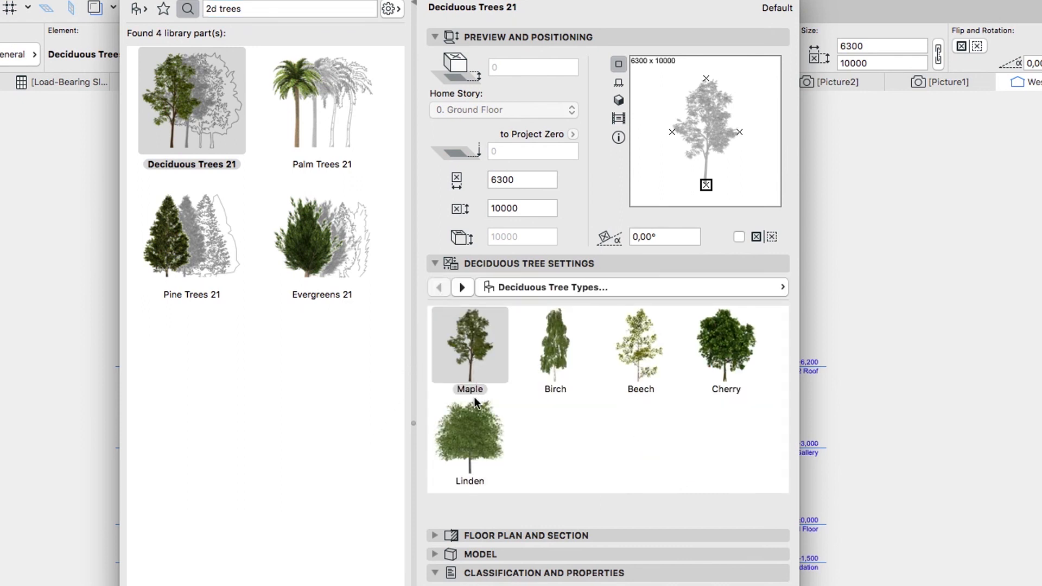
click(469, 435)
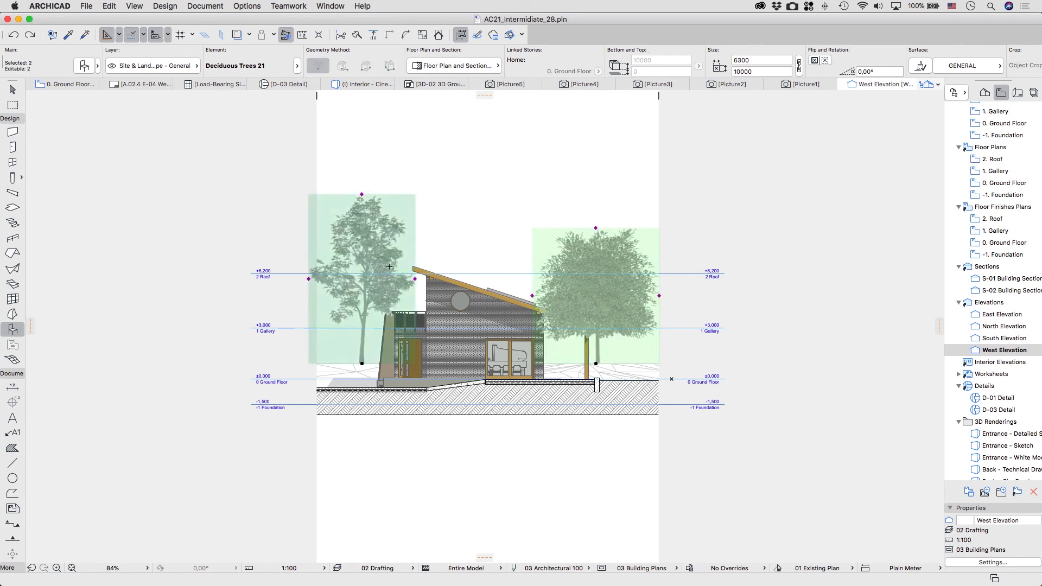
- Send the selected trees behind the building, then return to the West Elevation layout
right_click(389, 267)
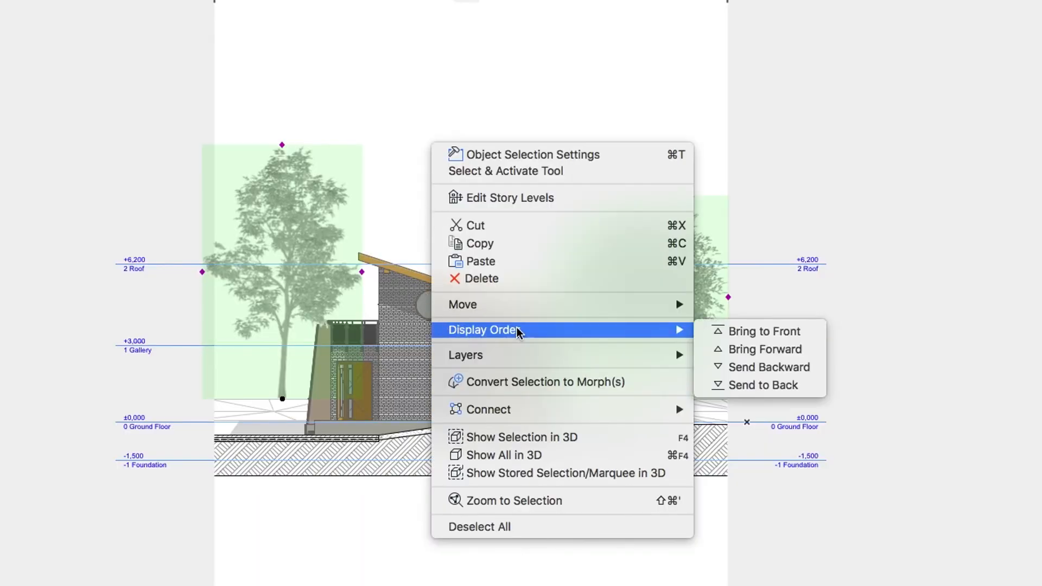
click(763, 385)
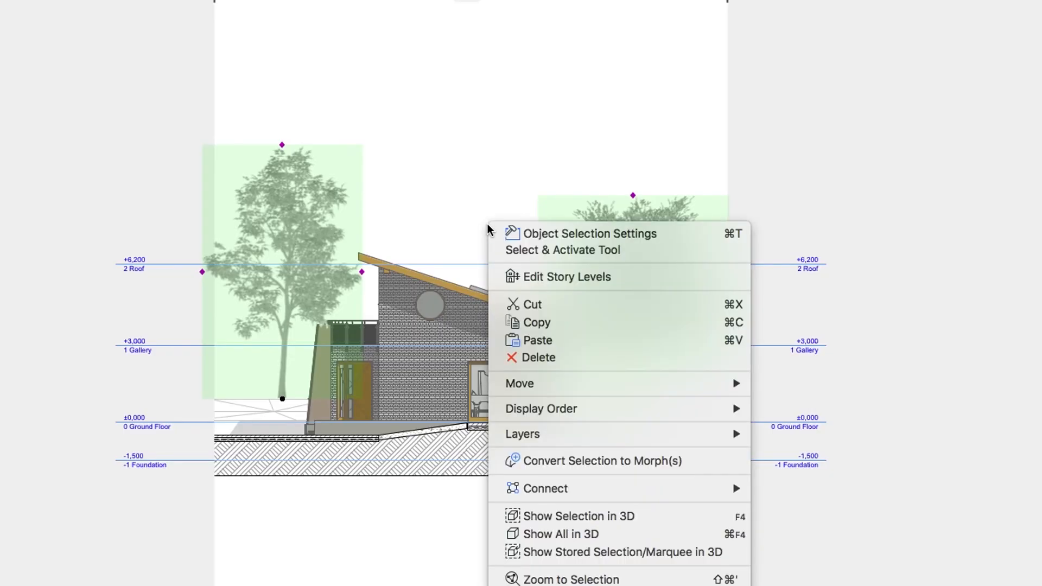
mouse_move(491, 408)
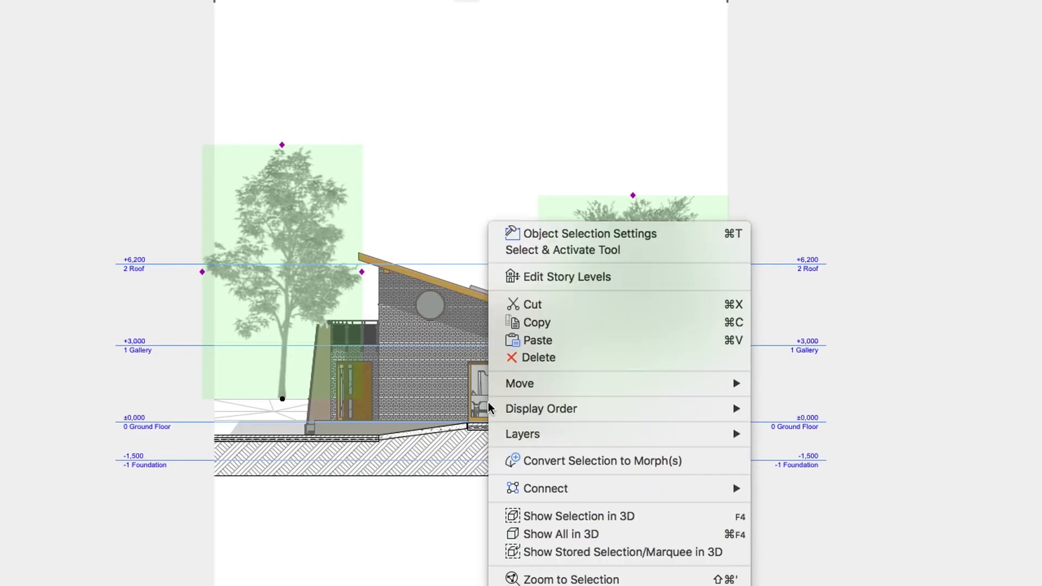
mouse_move(541, 409)
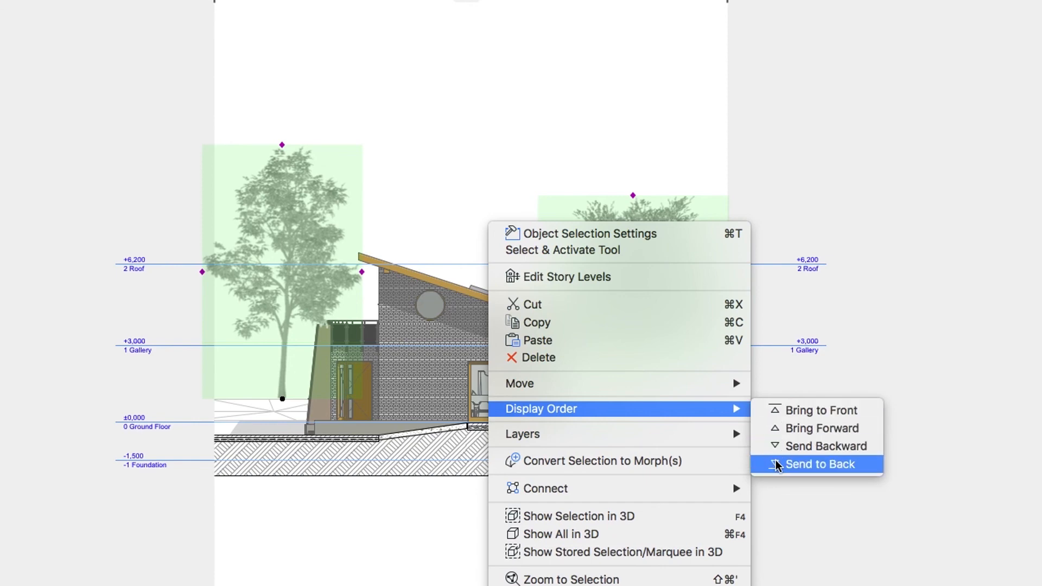
click(819, 464)
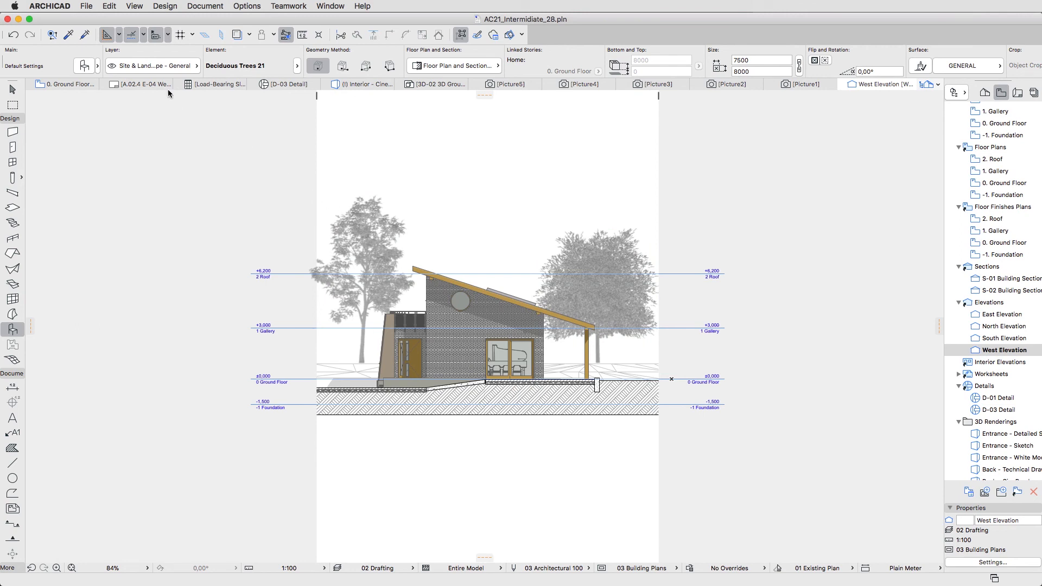
click(140, 85)
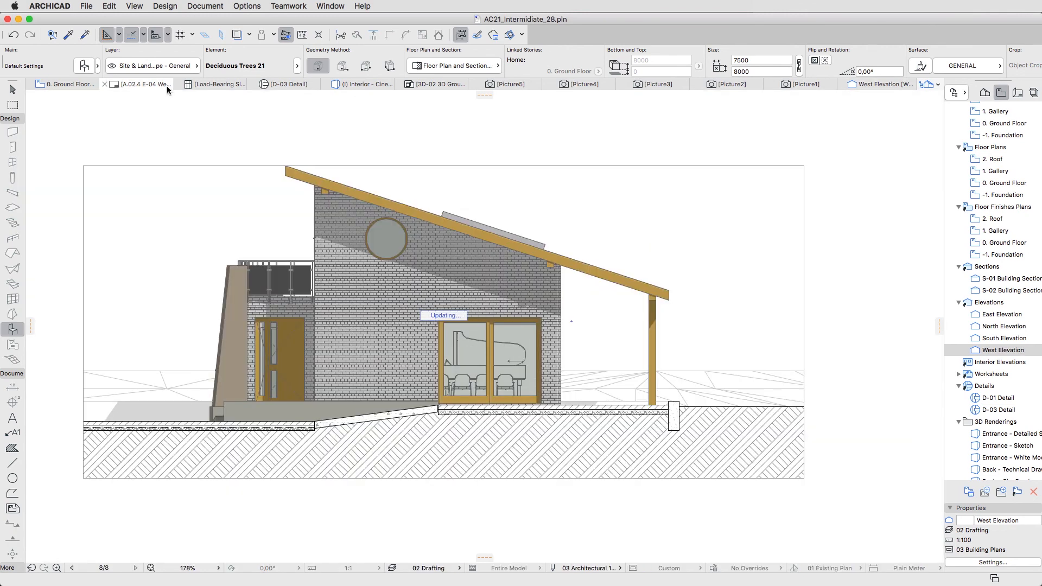